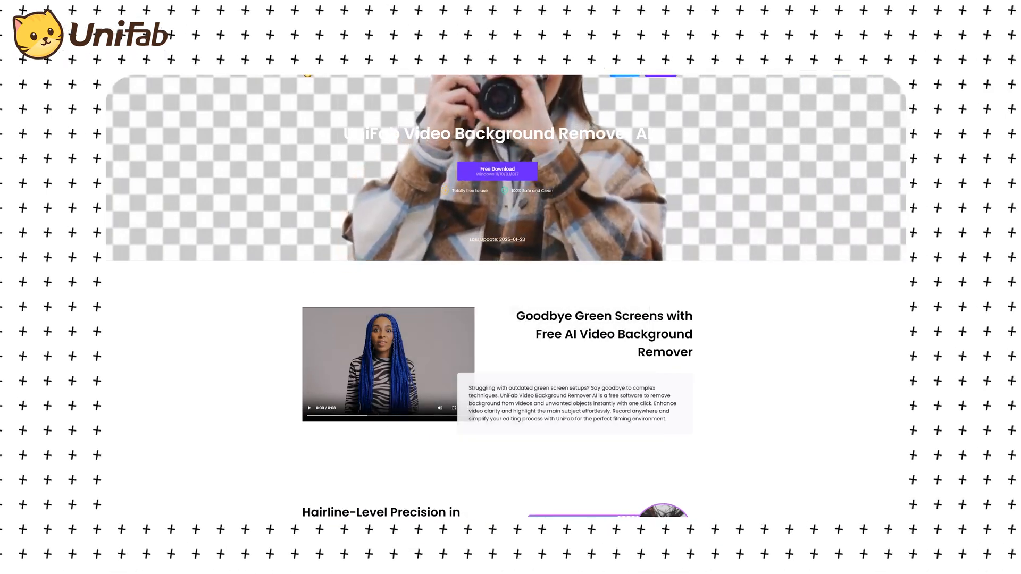
# Scroll the UniFab product page down to the Goodbye Green Screens section.
pyautogui.scroll(-3)
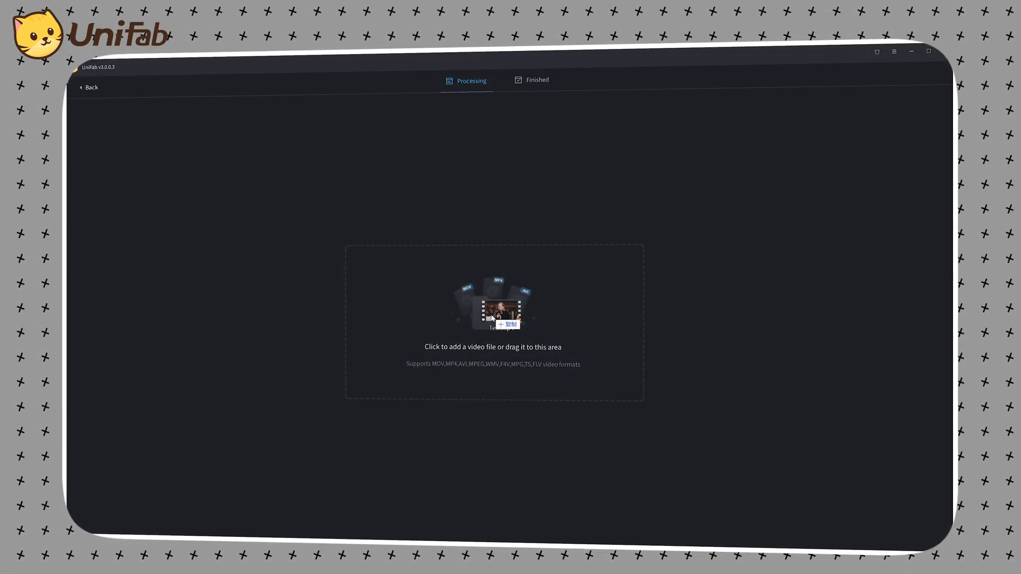
# Load Test.mp4, set its background to Green, and choose MP4 H264 output.
pyautogui.click(493, 324)
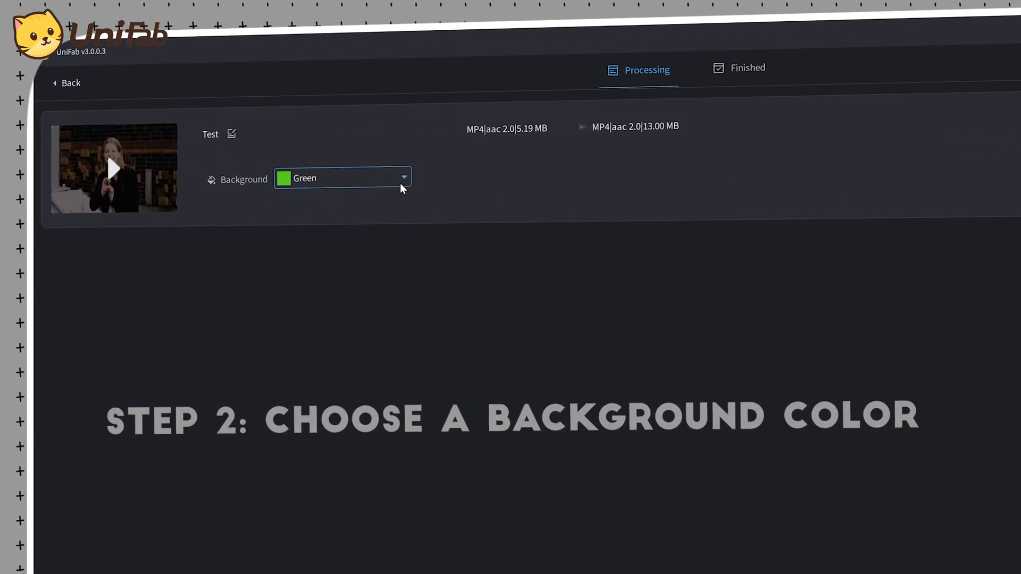
pyautogui.click(342, 177)
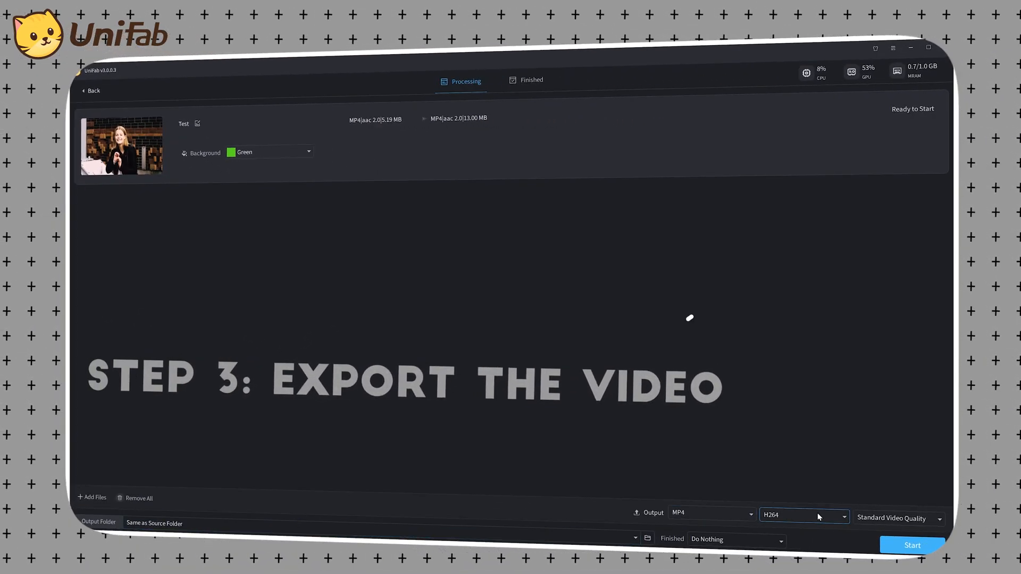
pyautogui.click(911, 545)
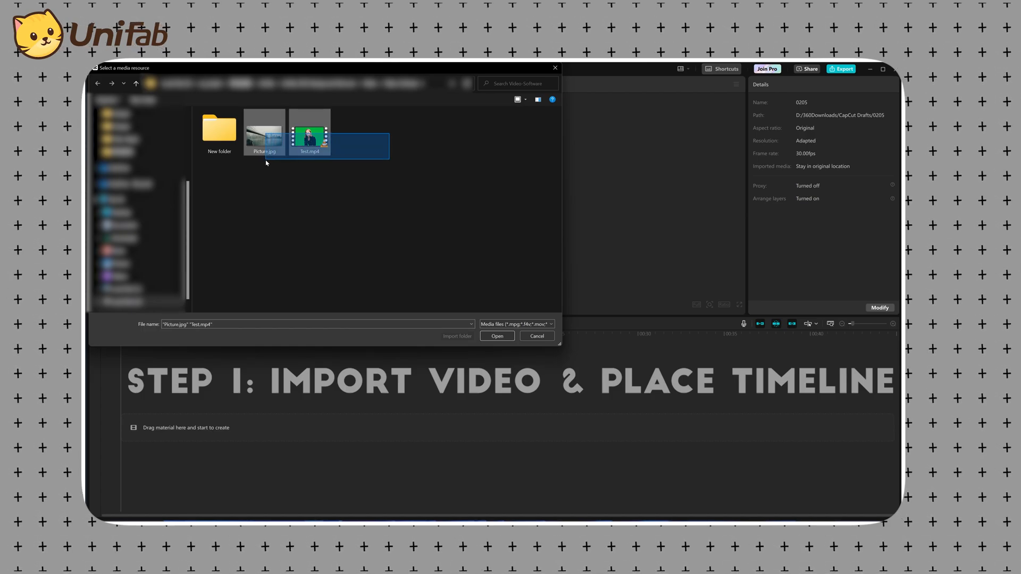
# Import Picture.jpg and Test.mp4 into the CapCut project.
pyautogui.click(496, 336)
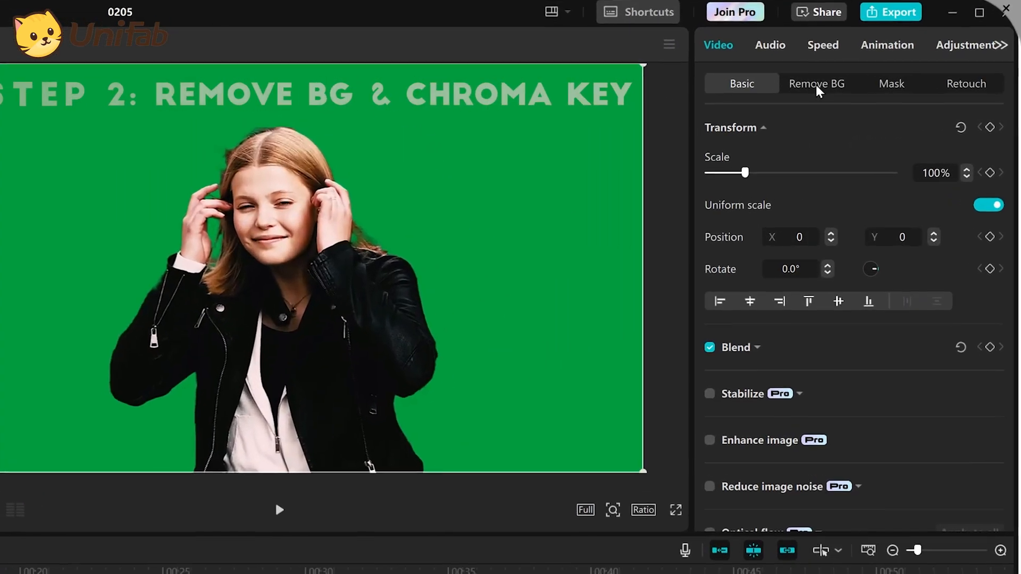
# Enable Chroma key on the presenter clip, pick the green, and set Intensity to 59.
pyautogui.click(817, 83)
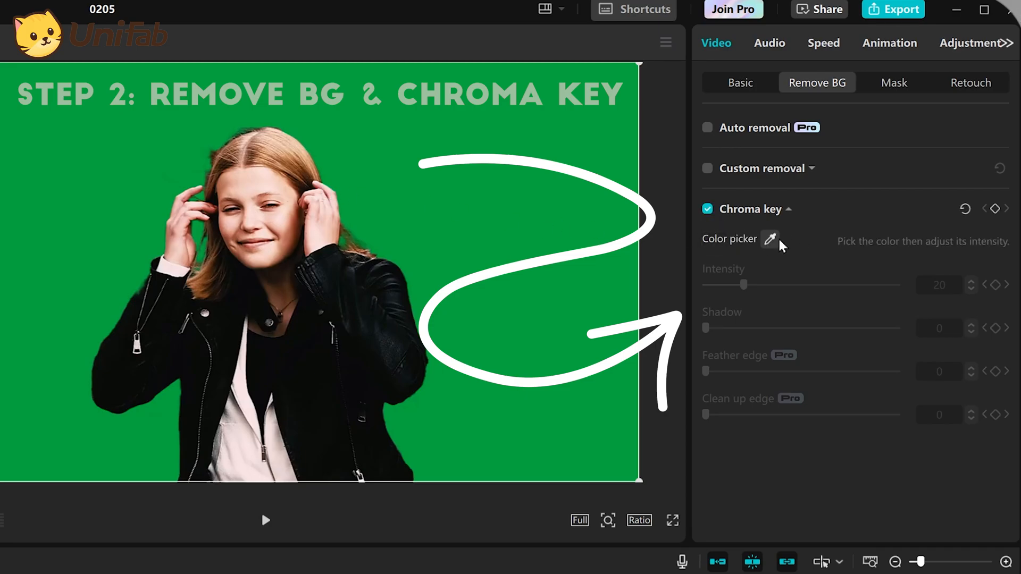
pyautogui.click(769, 238)
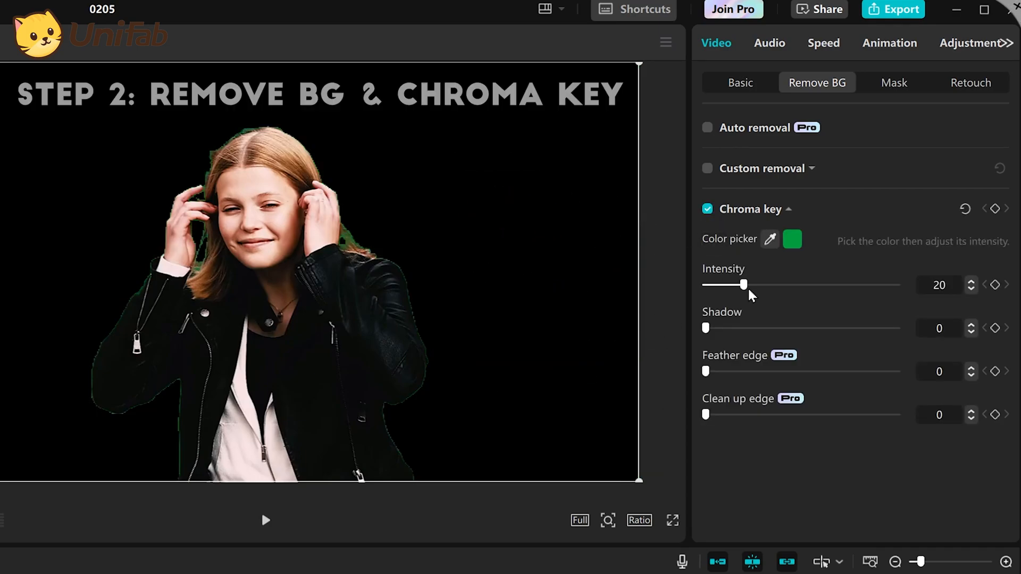
pyautogui.moveTo(744, 285); pyautogui.dragTo(816, 284)
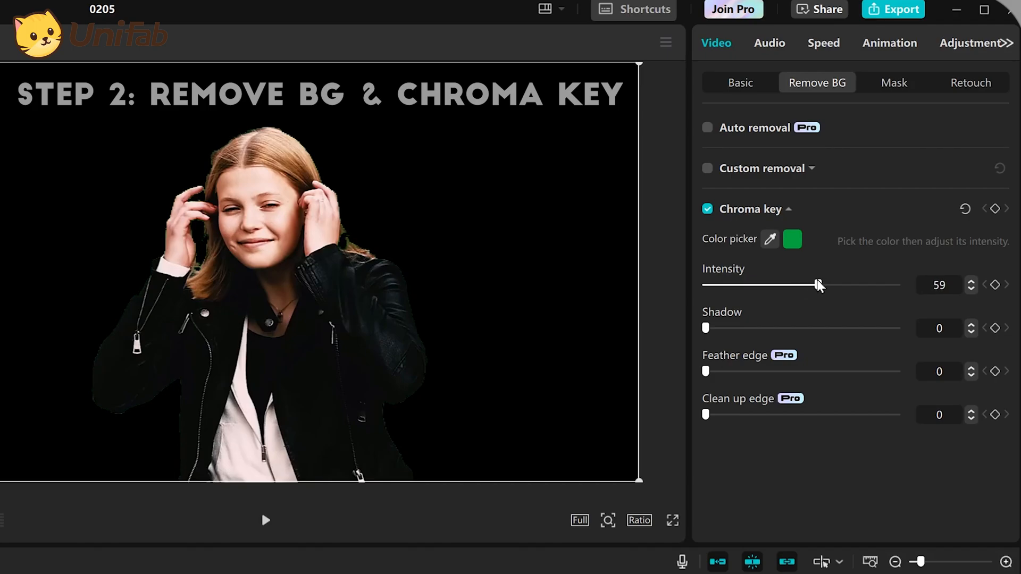
pyautogui.moveTo(705, 328); pyautogui.dragTo(736, 329)
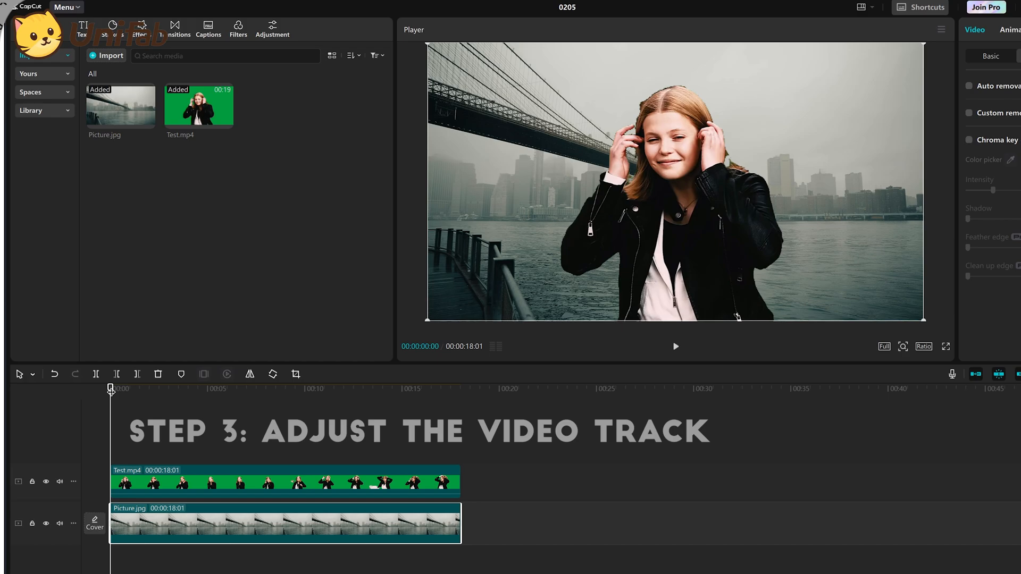
# Layer Test.mp4 over Picture.jpg on the timeline and export the composite.
pyautogui.click(675, 346)
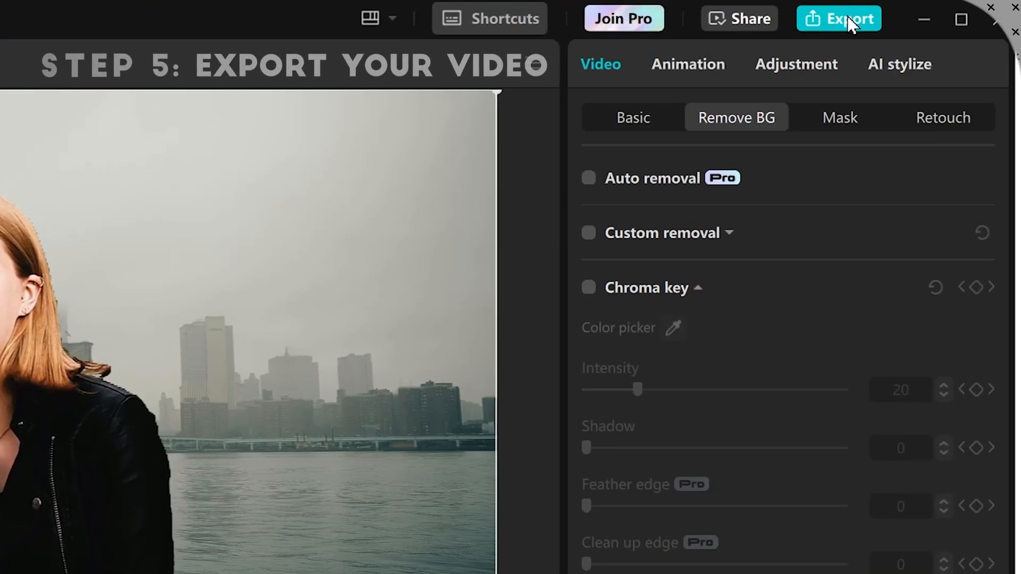
pyautogui.click(839, 17)
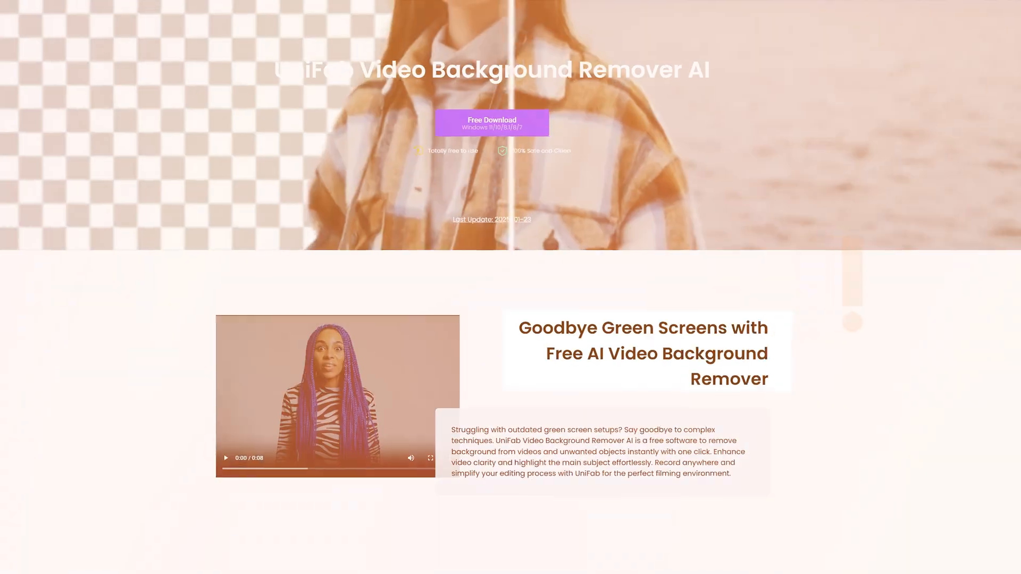
# Scroll the UniFab page to the Free AI Video Background Remover banner.
pyautogui.scroll(-3)
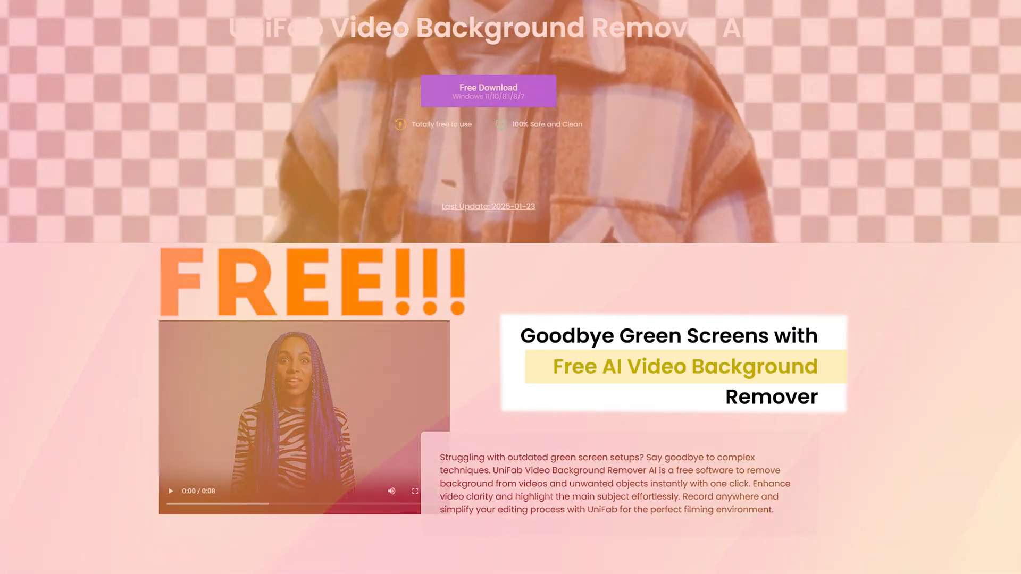